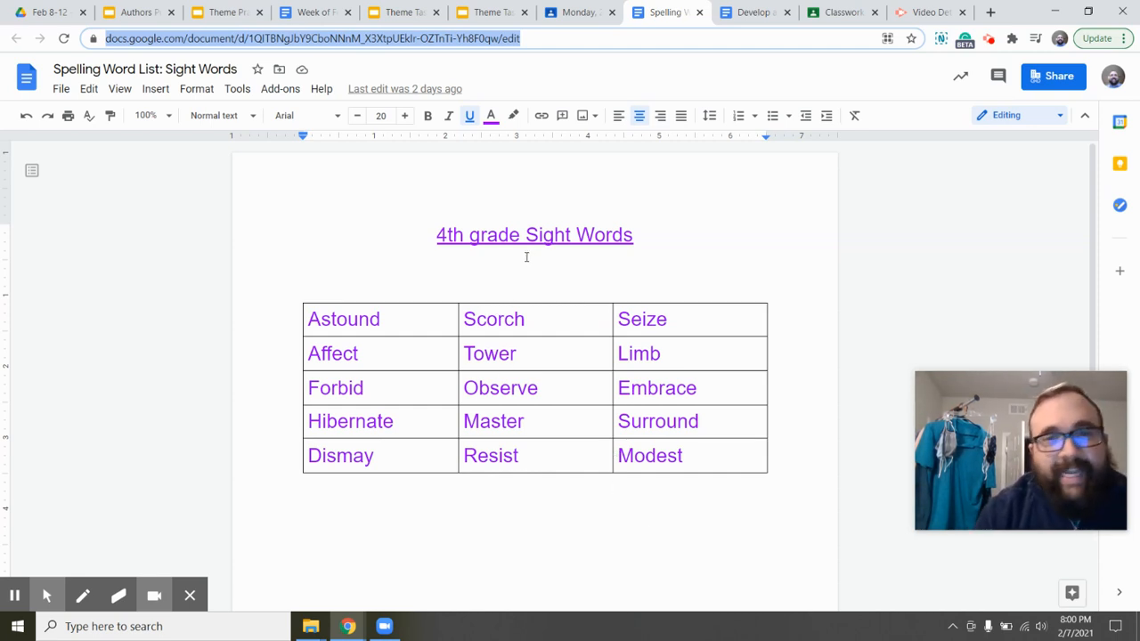
mouse_move(449, 353)
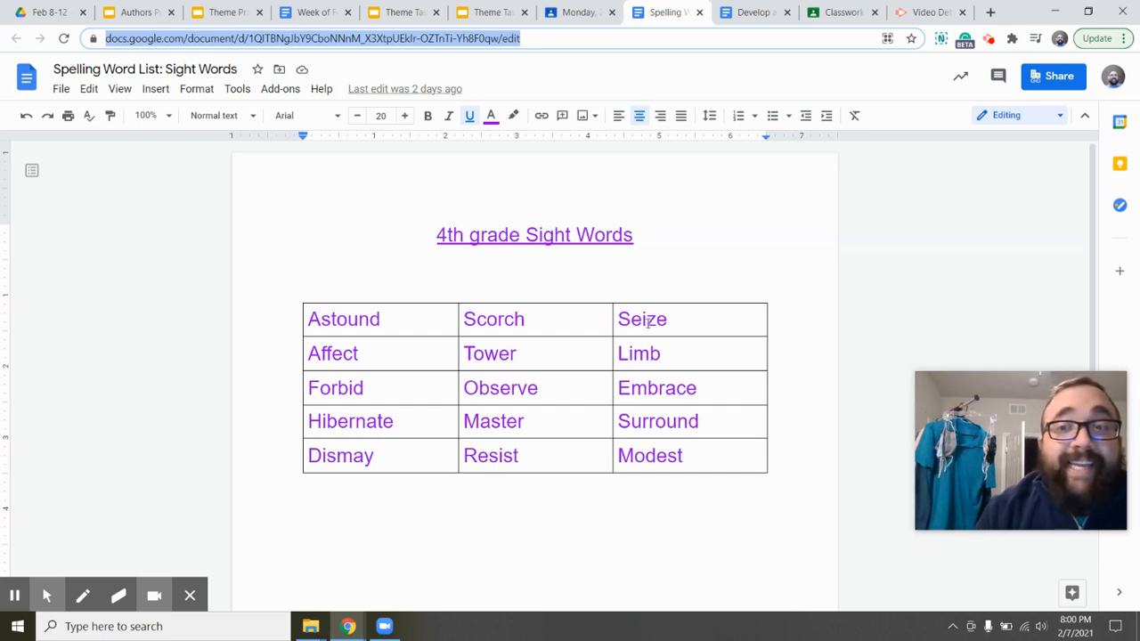
Mark the vocabulary words Seize, Limb and Embrace, then switch to the Develop a Topic and Opinion document
left_click(642, 319)
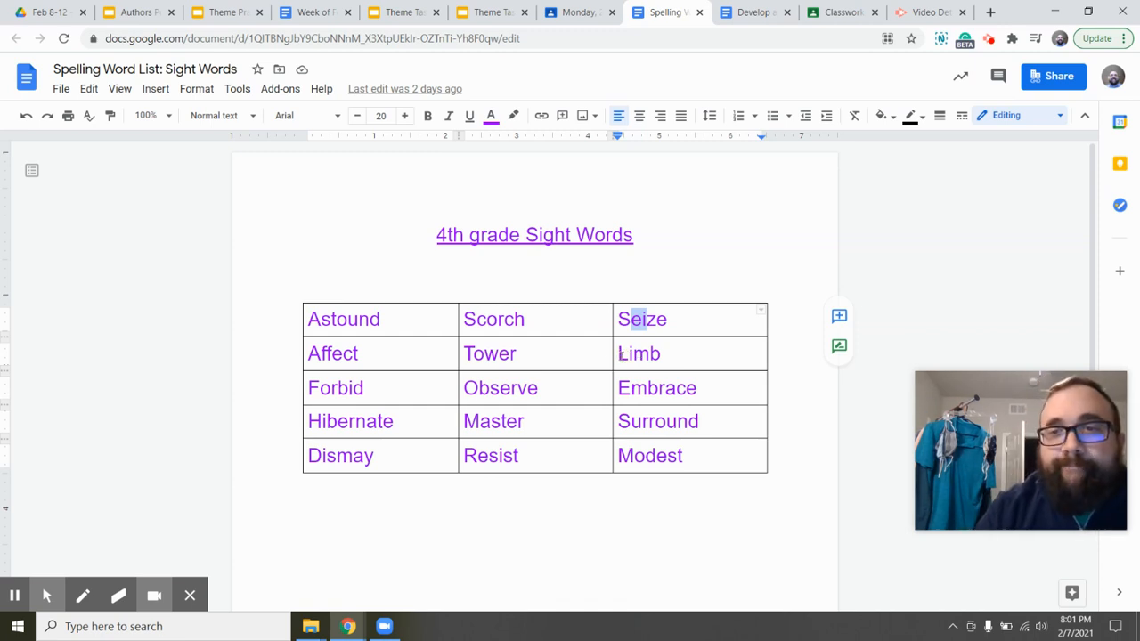
left_click(638, 353)
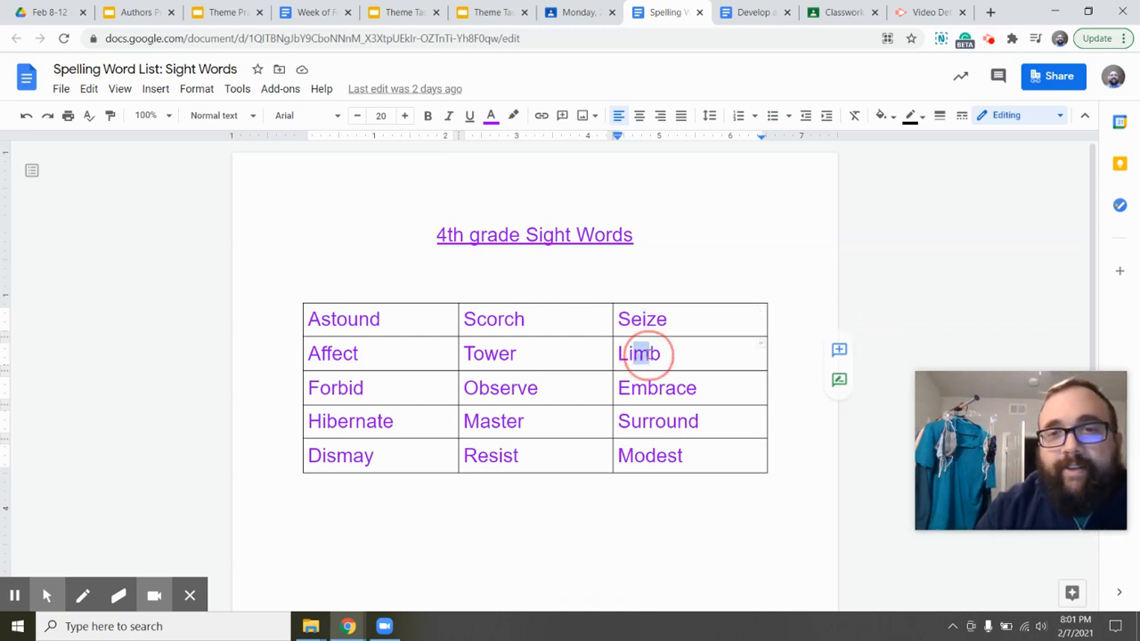
double_click(637, 353)
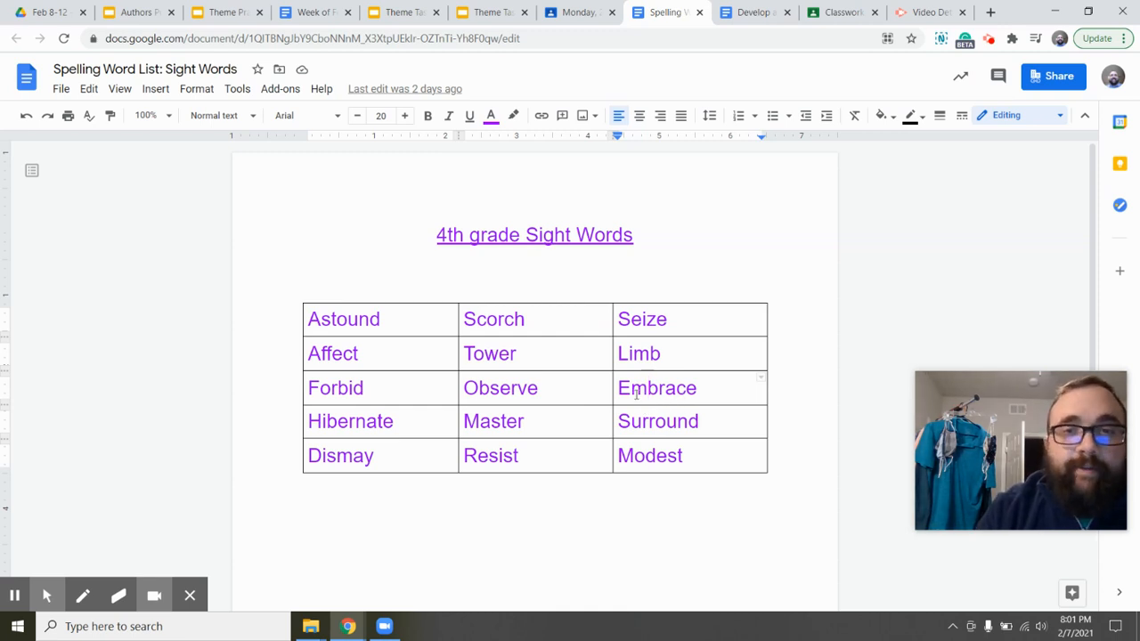
double_click(633, 388)
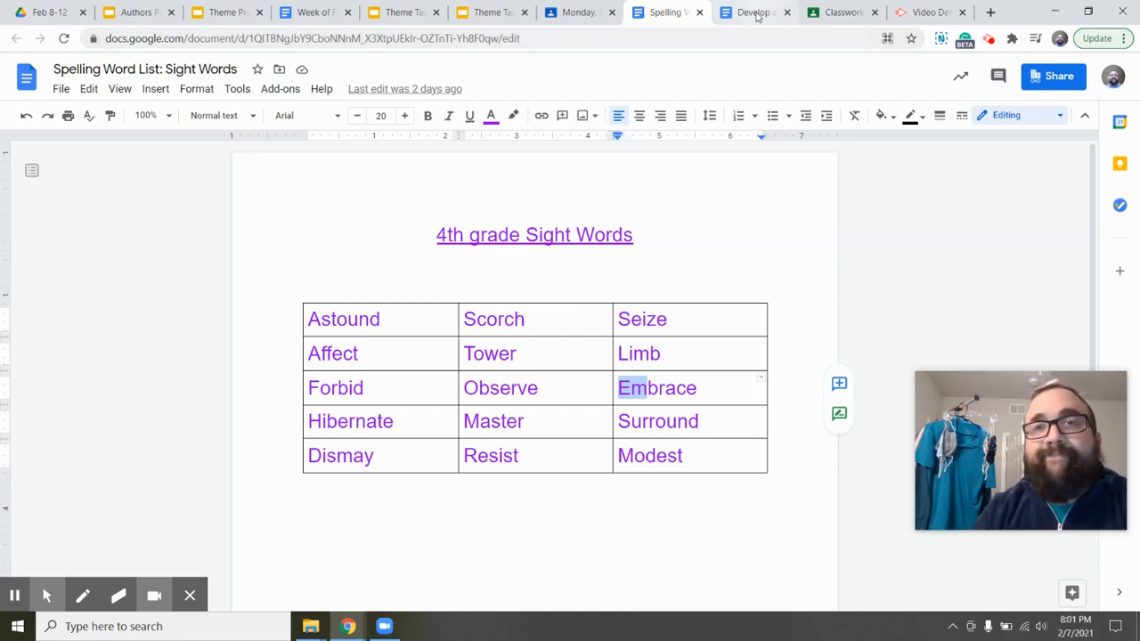
left_click(752, 11)
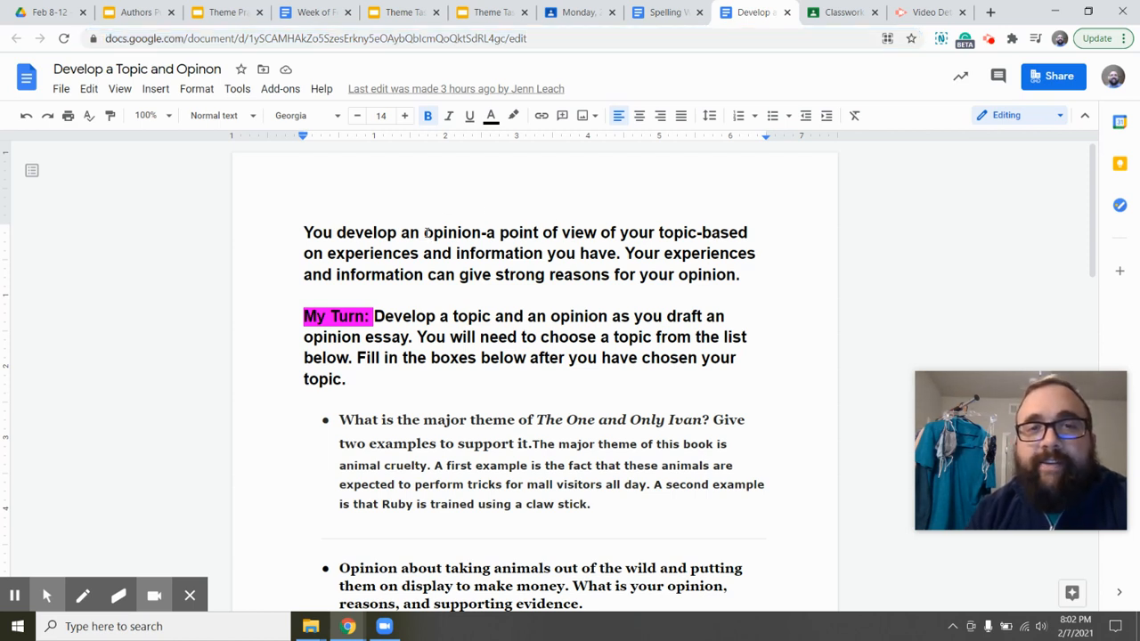
left_click_drag(424, 232, 602, 232)
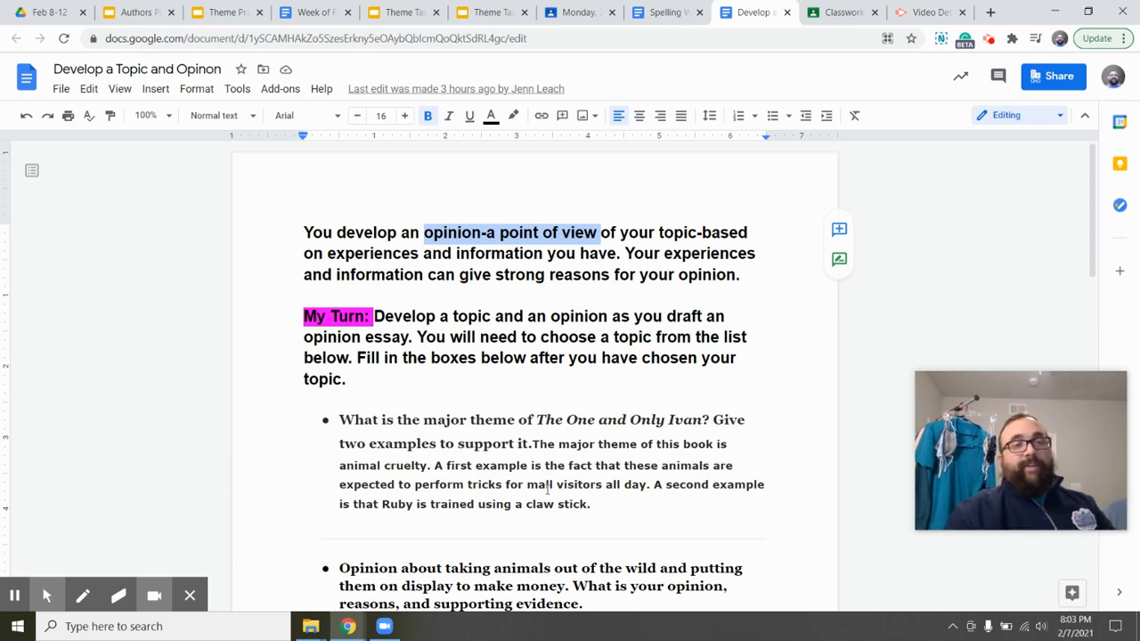
scroll("down", 3)
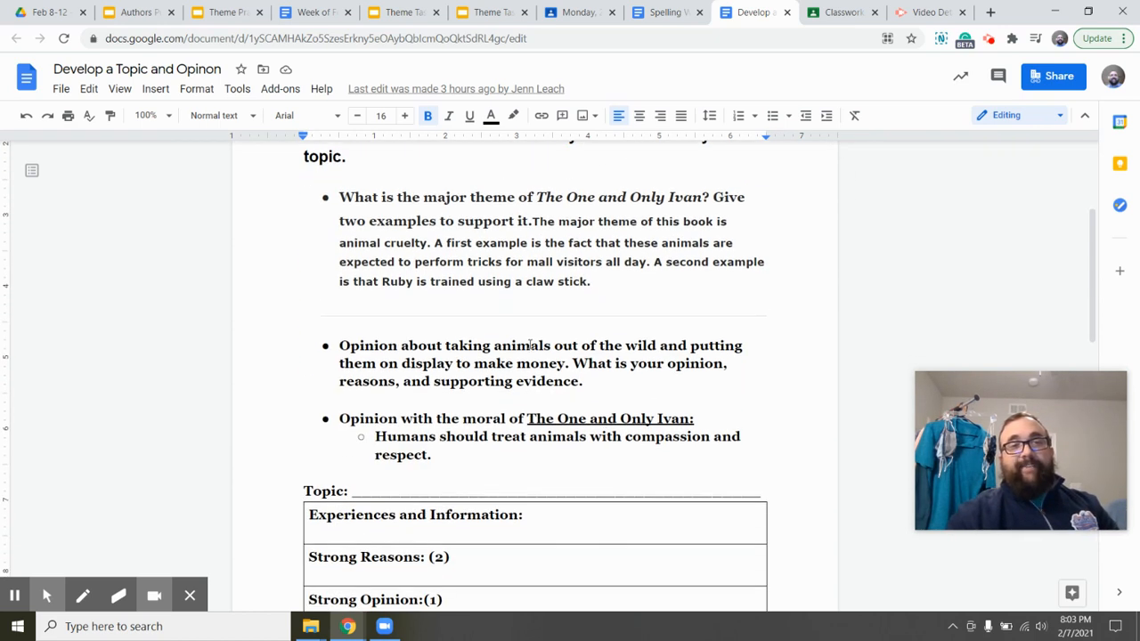
Scroll so the My Turn instructions sit above the three topic choices
scroll("down", 3)
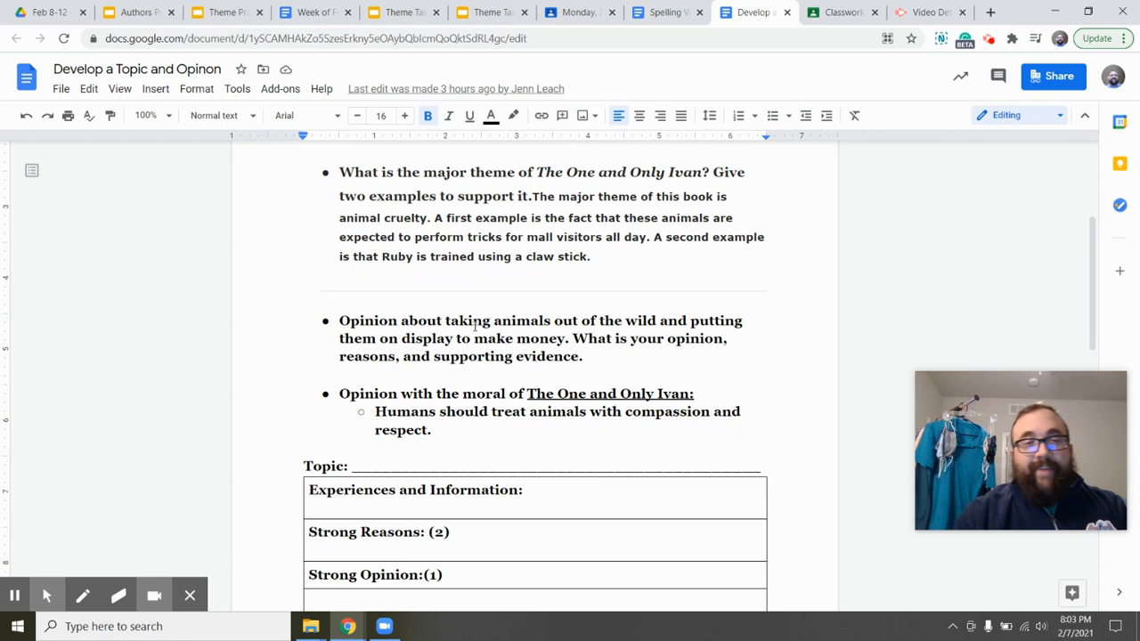
scroll("down", 3)
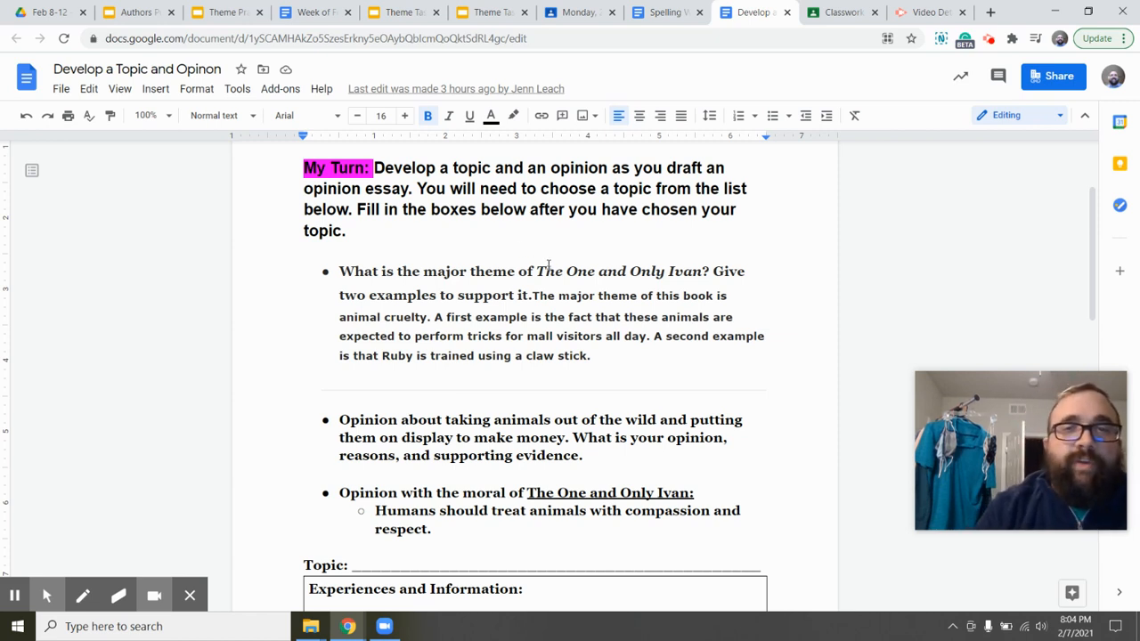
mouse_move(627, 260)
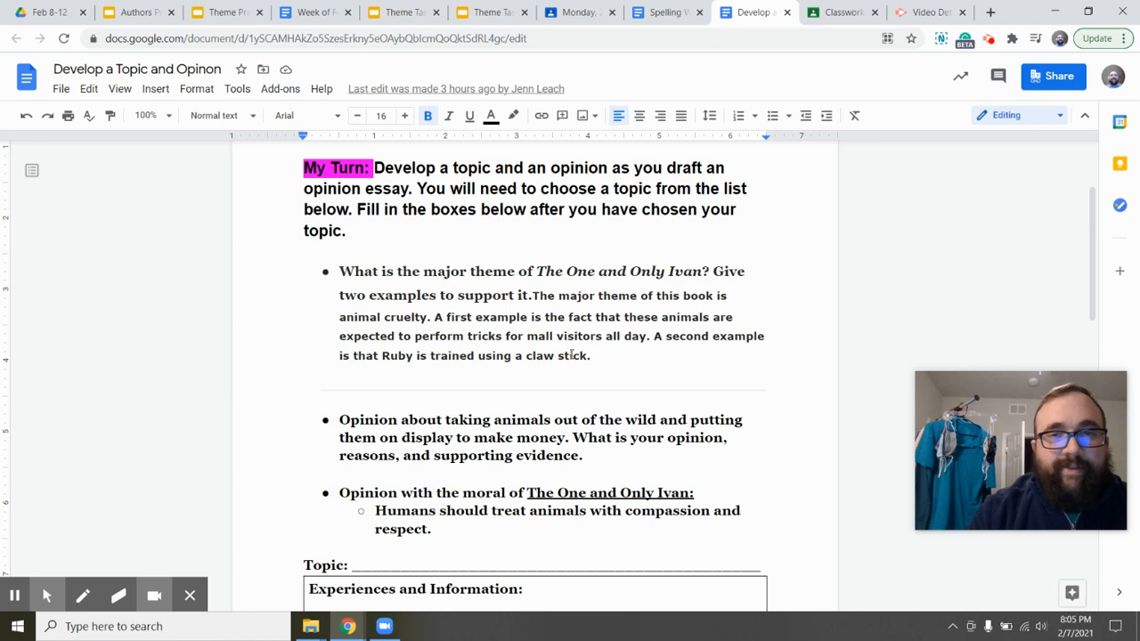
scroll("down", 3)
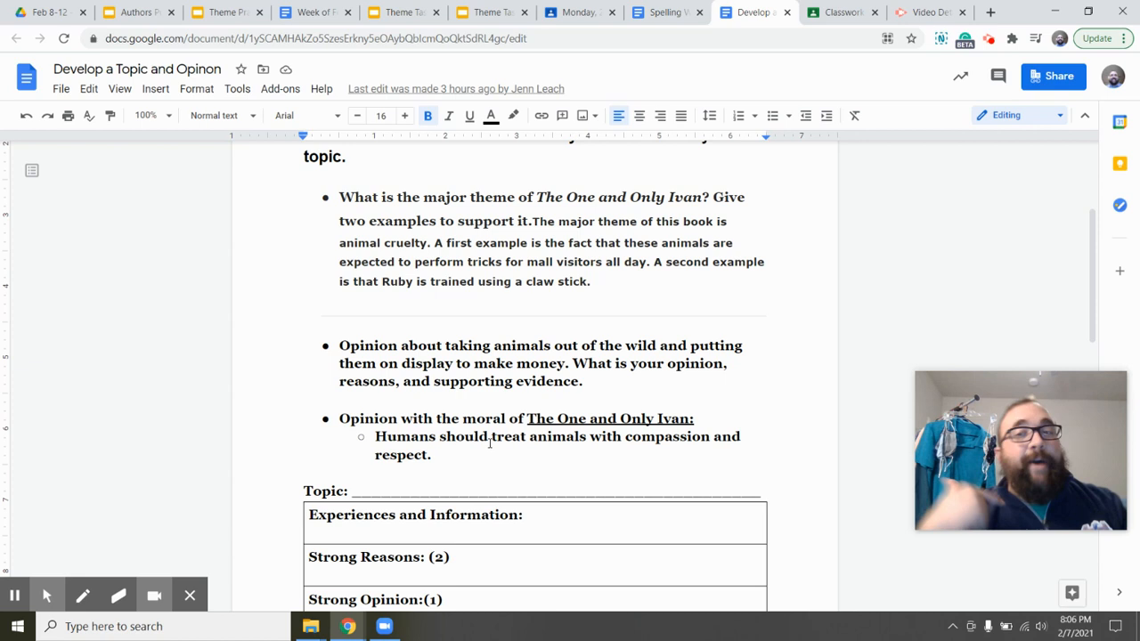
Scroll down to the Topic planning table with its Experiences, Strong Reasons and Strong Opinion rows
scroll("down", 3)
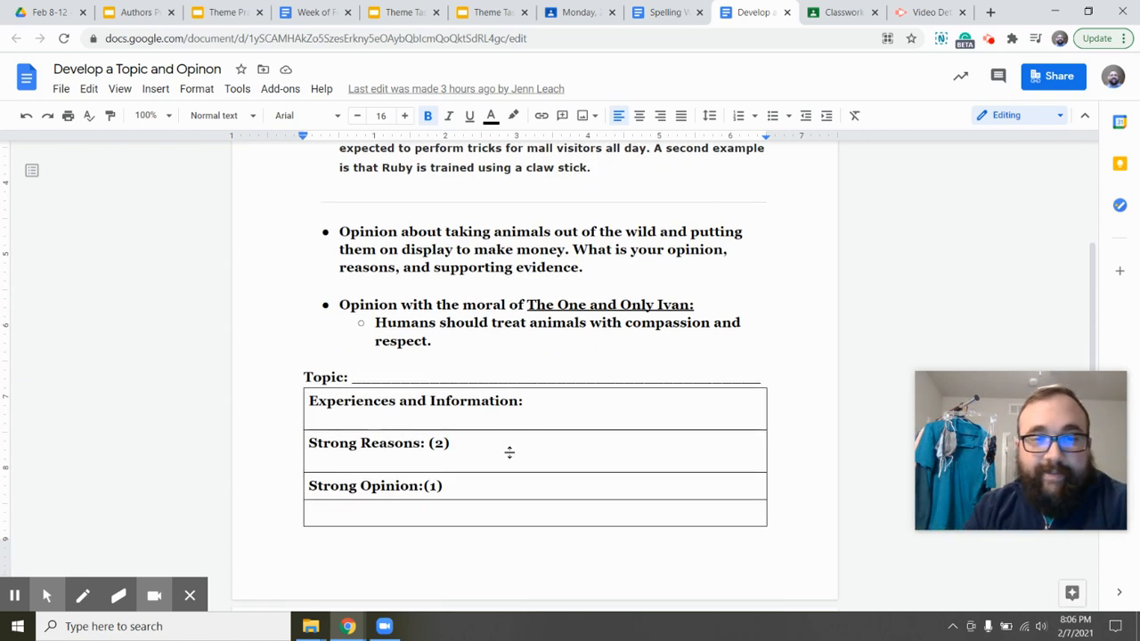
Scroll down to the end of the planning table and the blank table on the next page
scroll("down", 3)
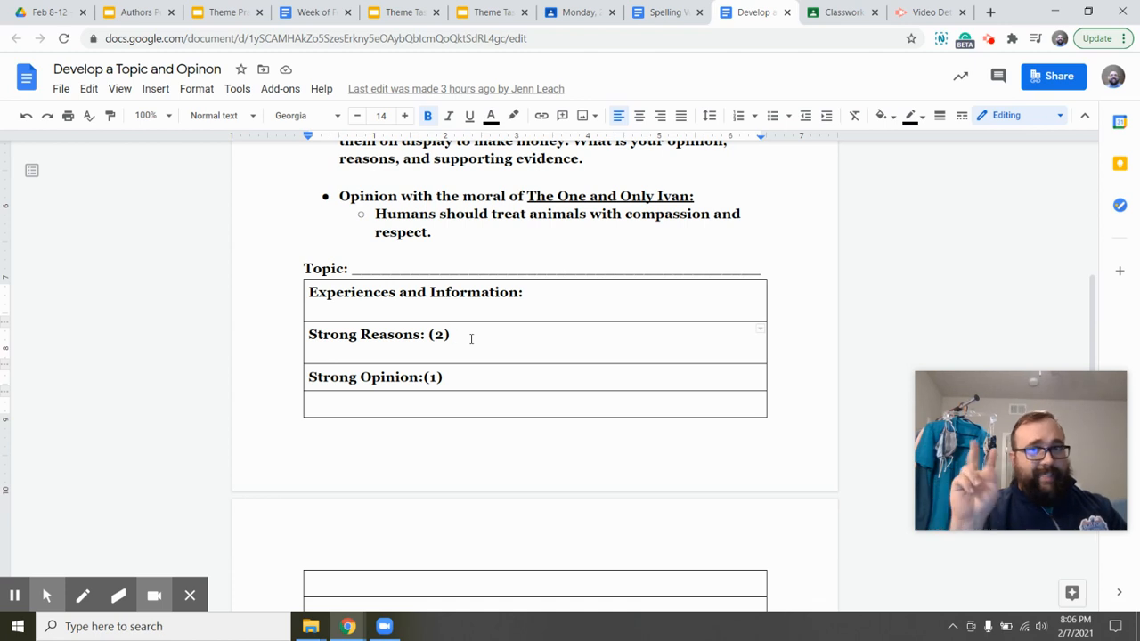
scroll("down", 3)
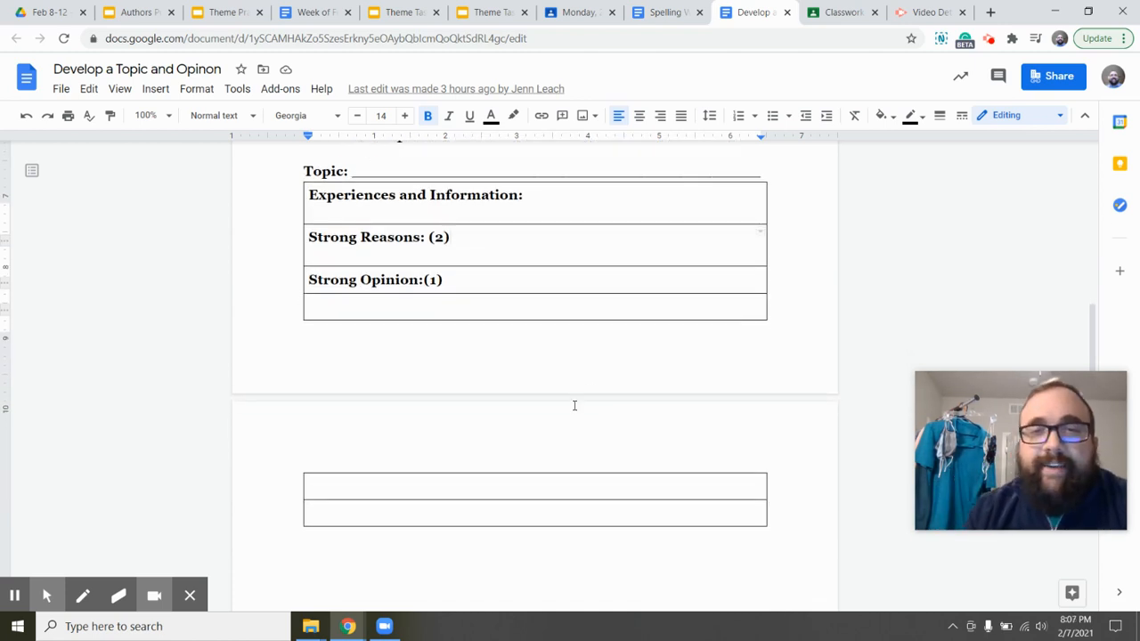